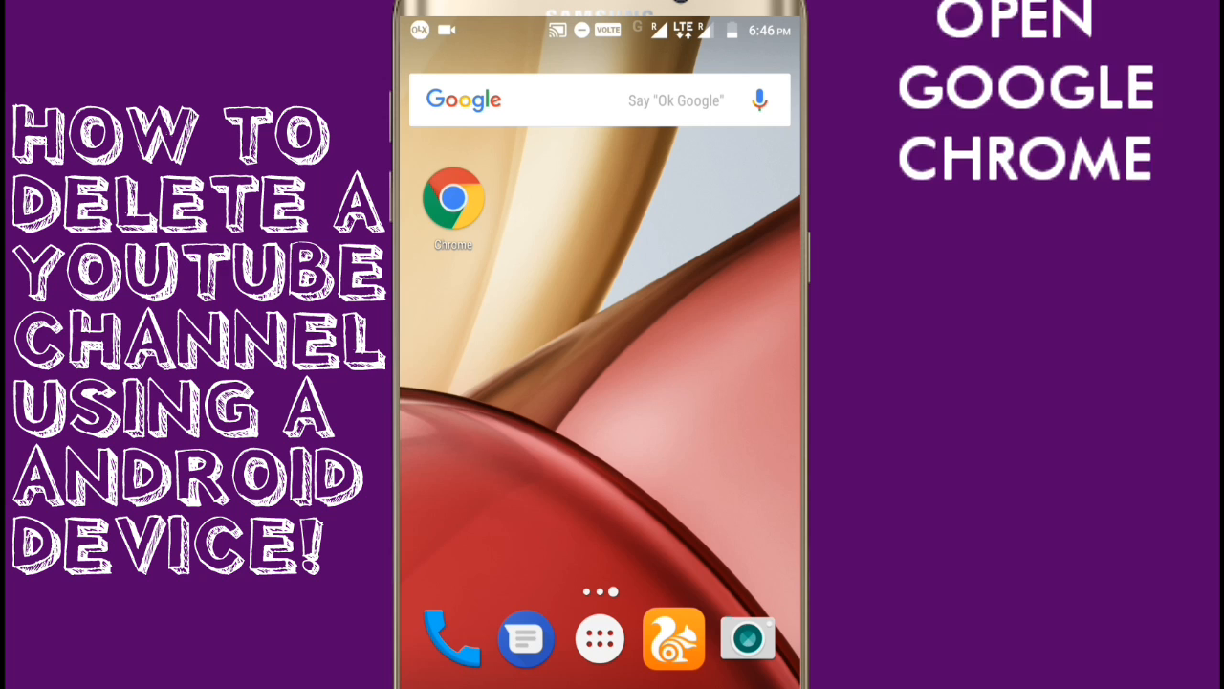
- Launch Chrome, look over the start page, and select the address bar
click(453, 201)
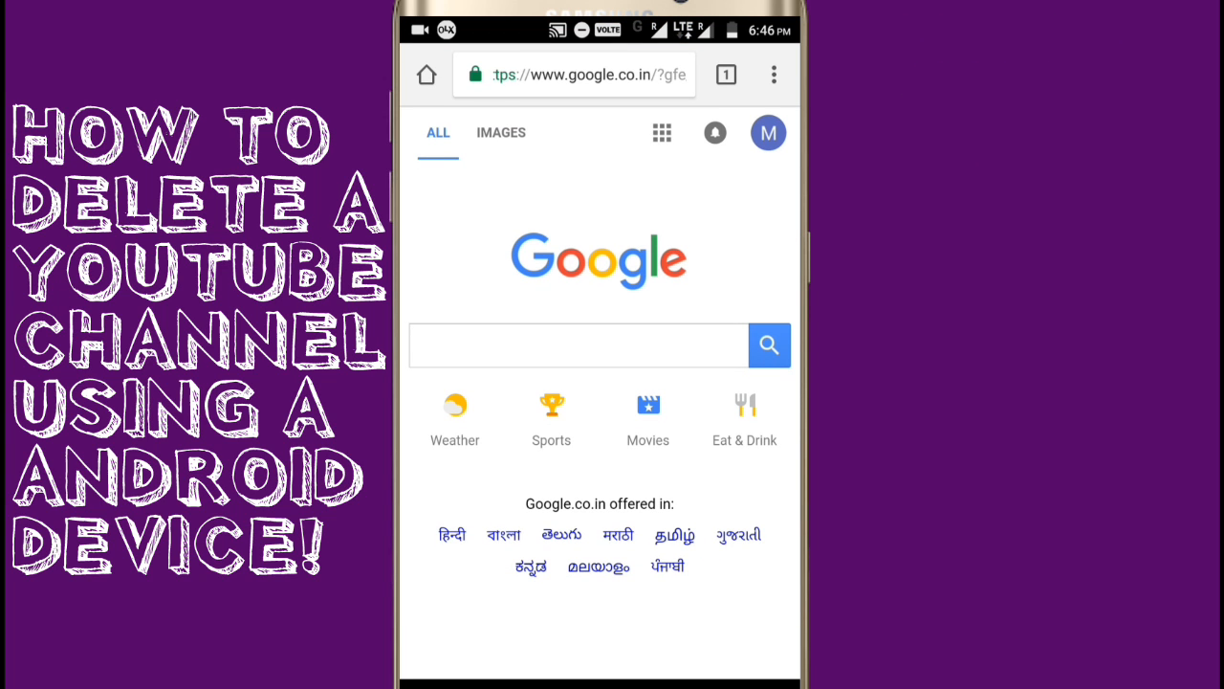
click(768, 132)
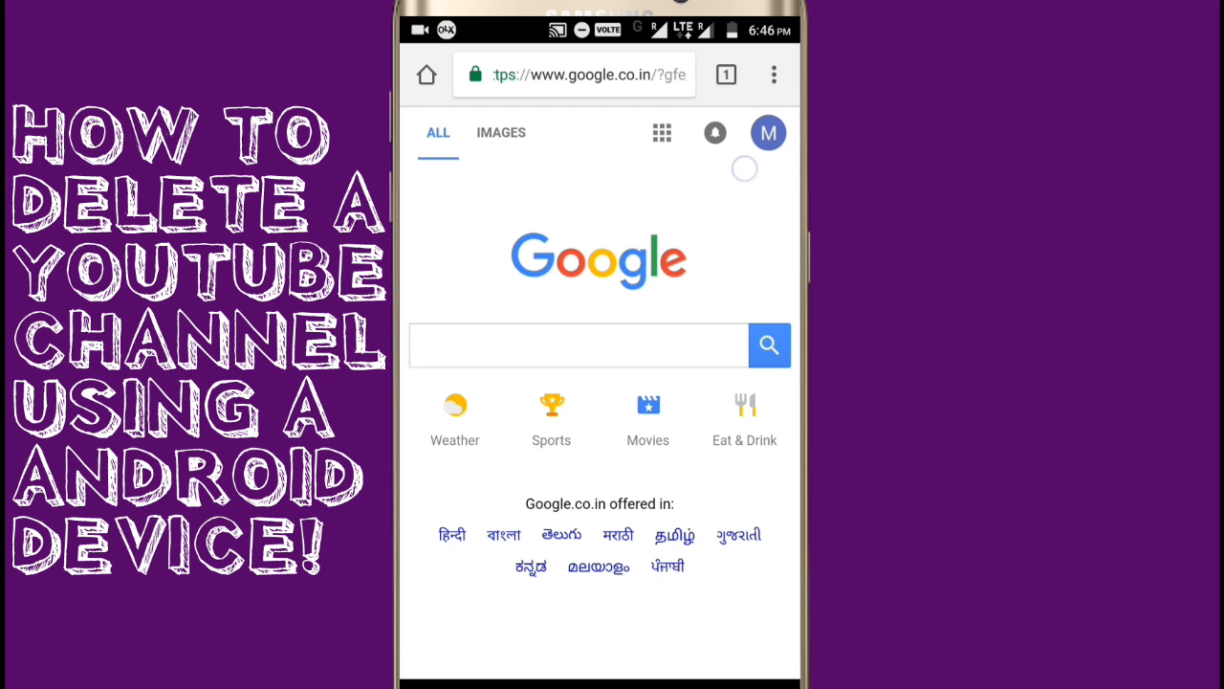
scroll(down, 3)
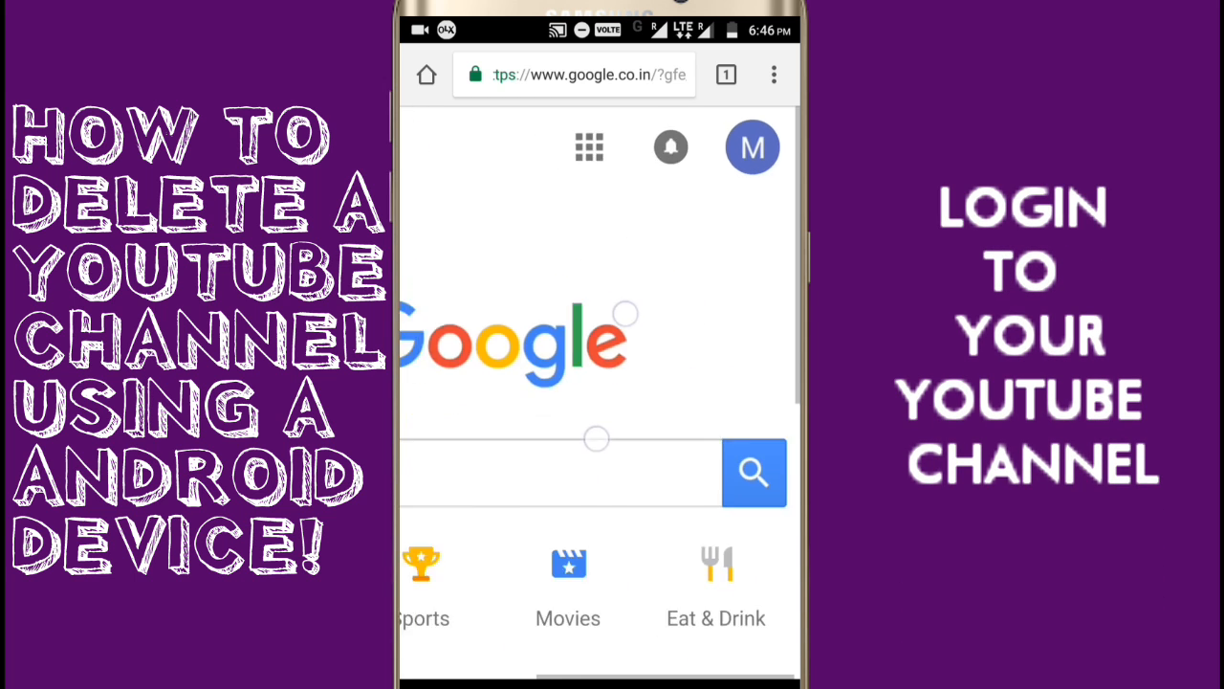
scroll(up, 3)
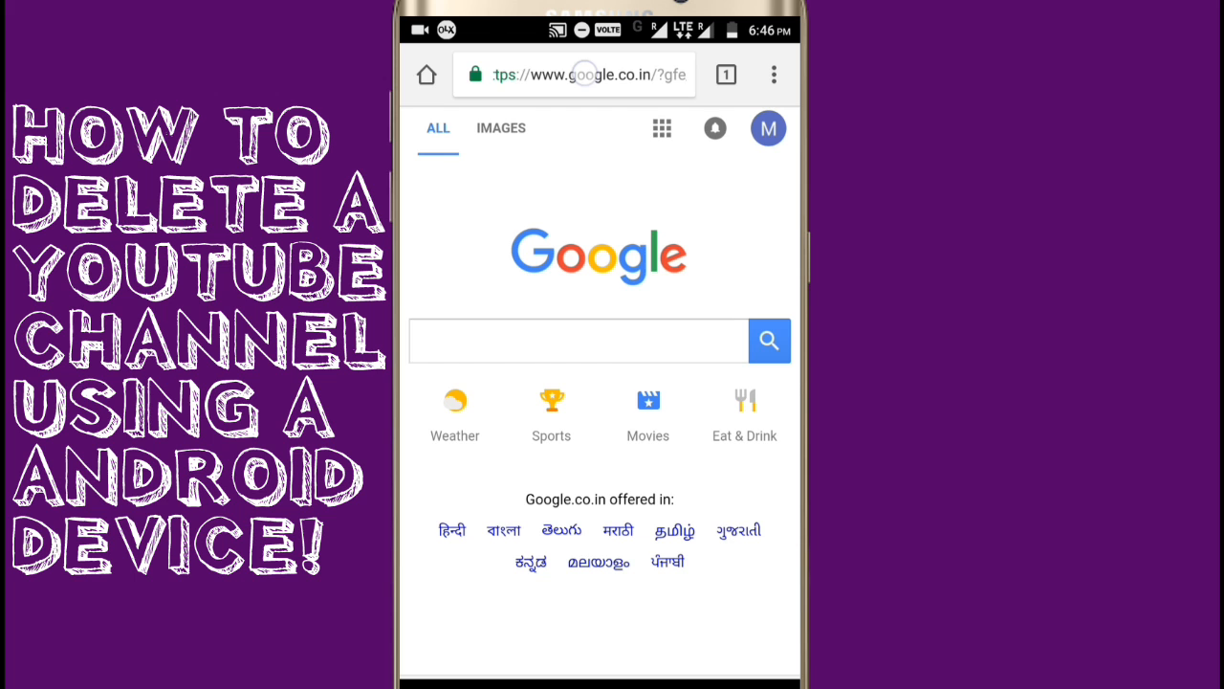
click(574, 74)
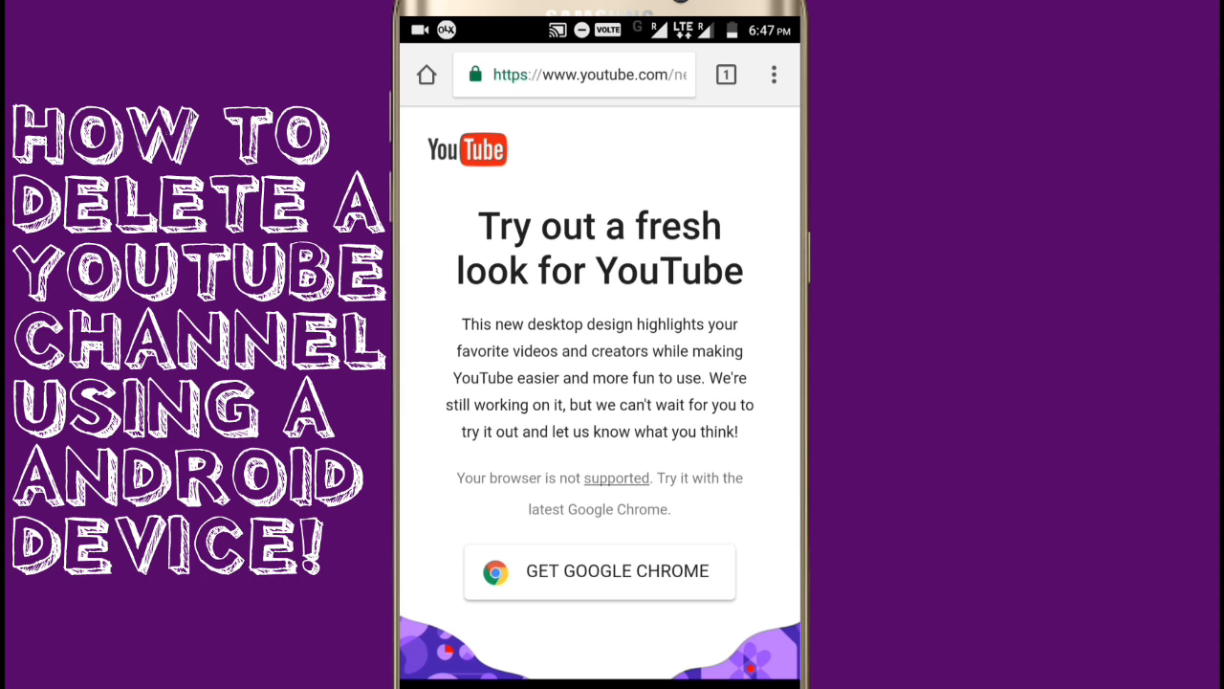
click(773, 75)
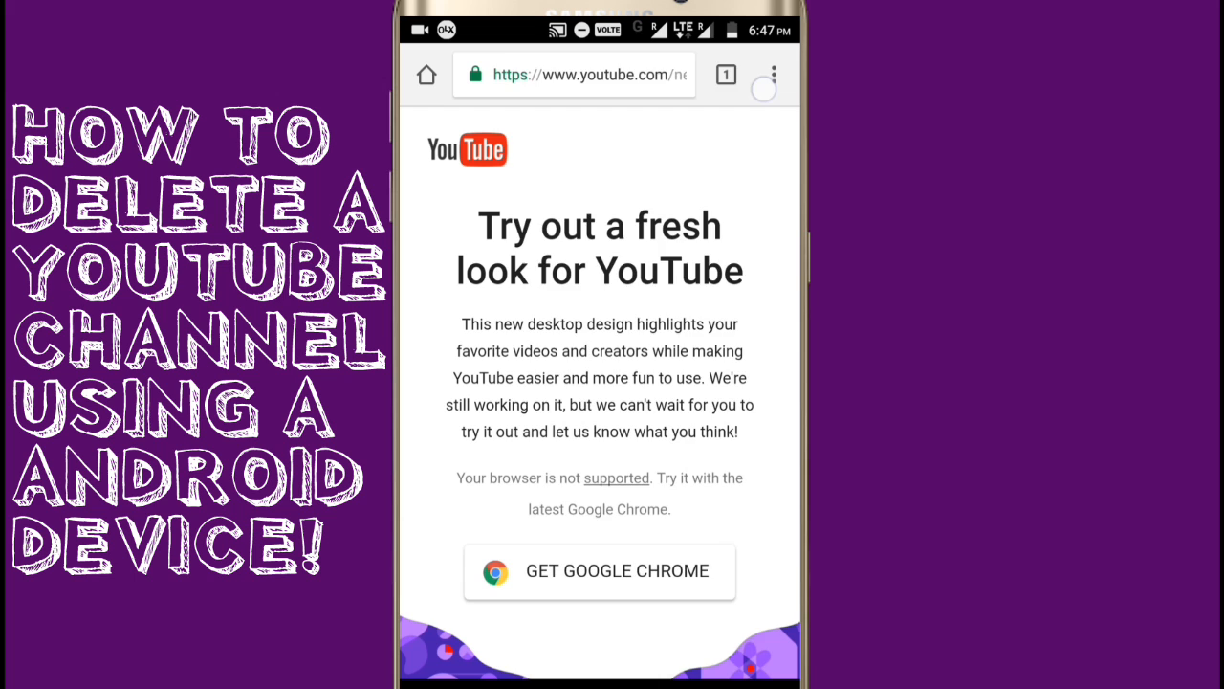
click(773, 75)
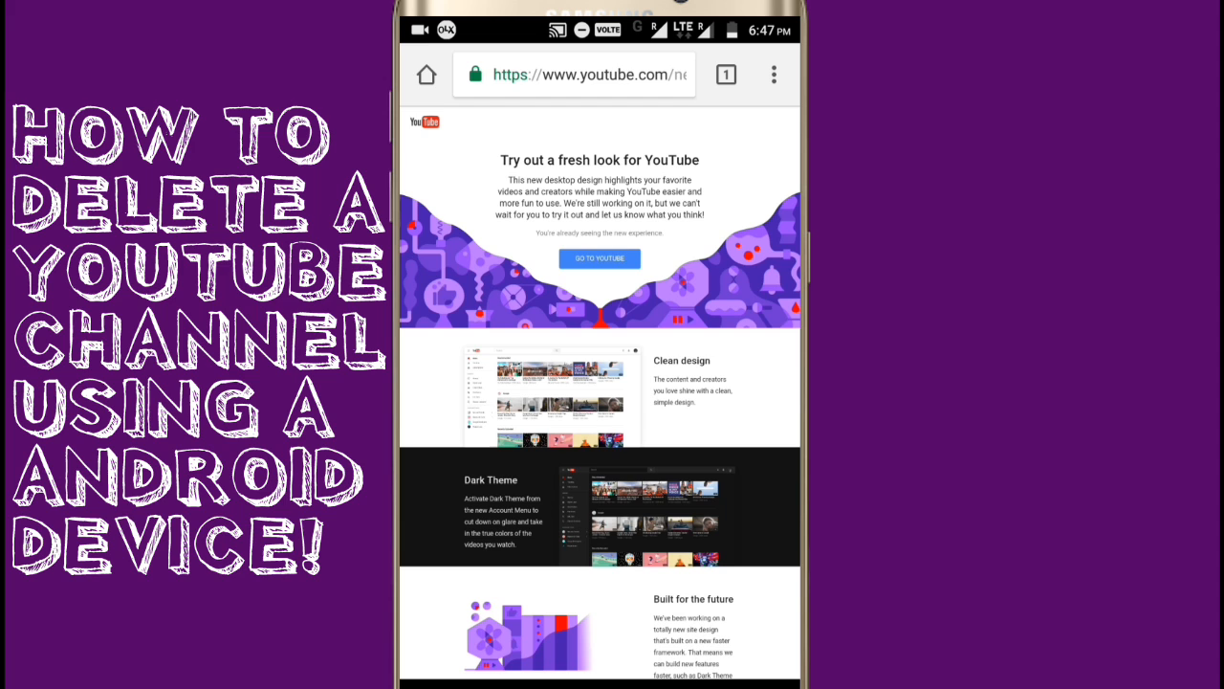
- Go to the redesigned YouTube home and open the profile account menu
click(600, 258)
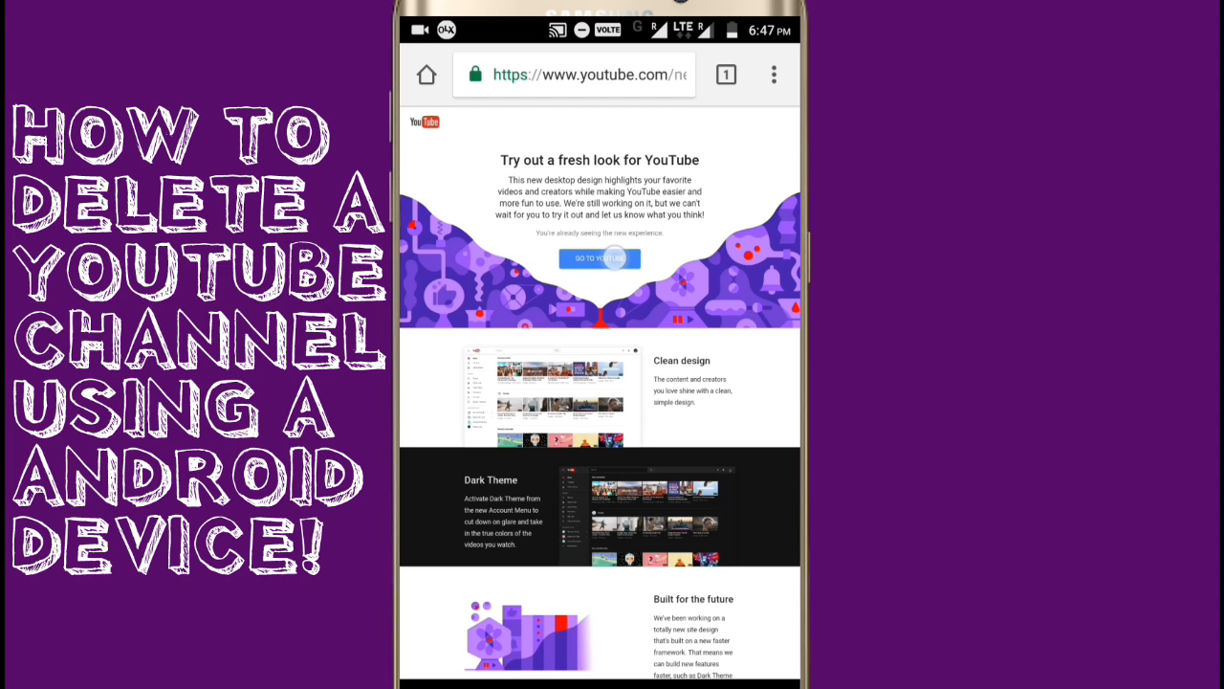
click(598, 258)
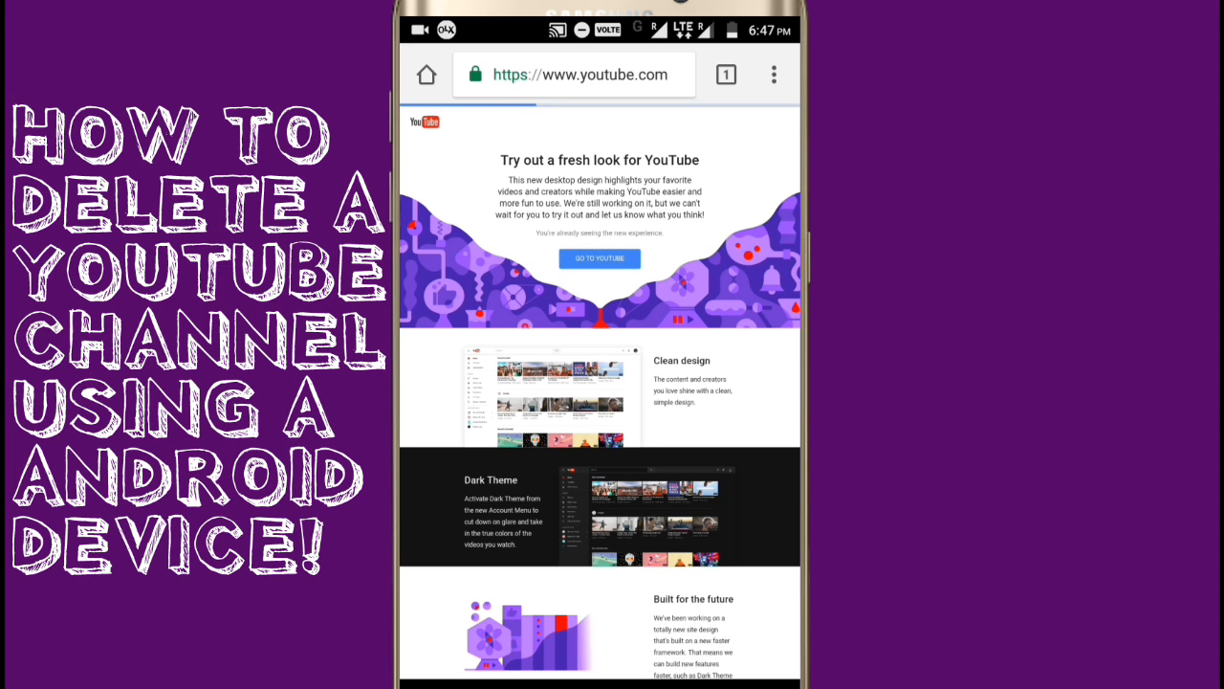
click(599, 258)
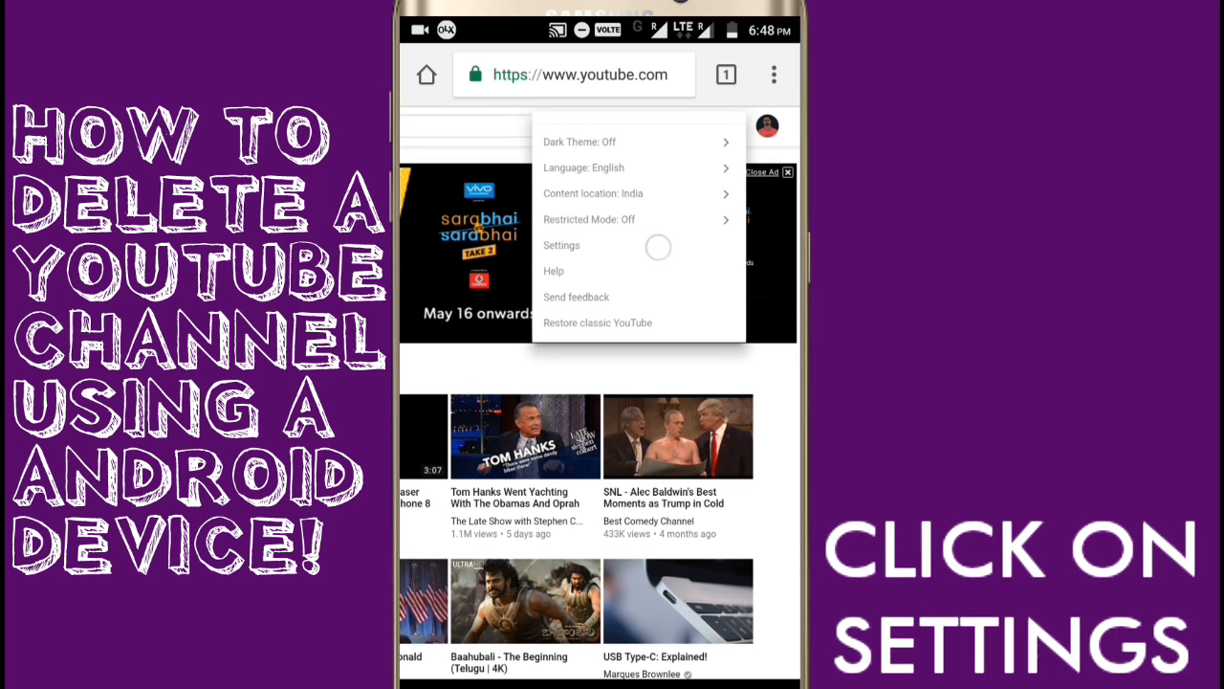
- Choose Settings from the YouTube account menu
click(561, 245)
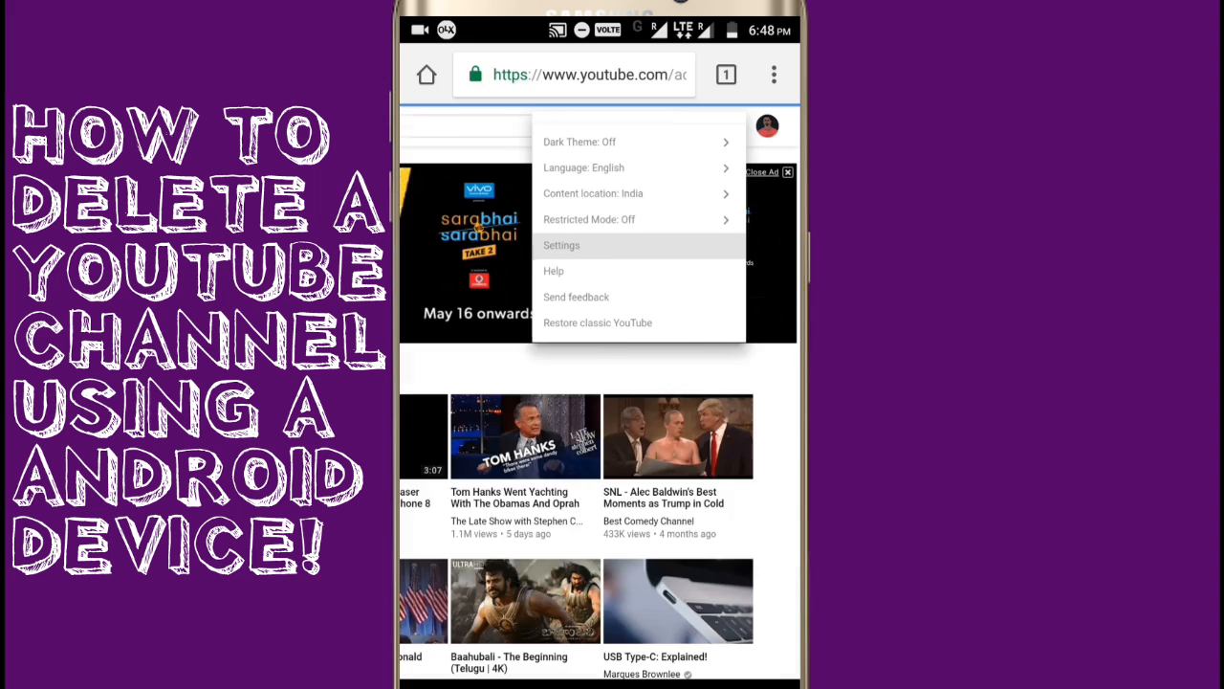
click(561, 245)
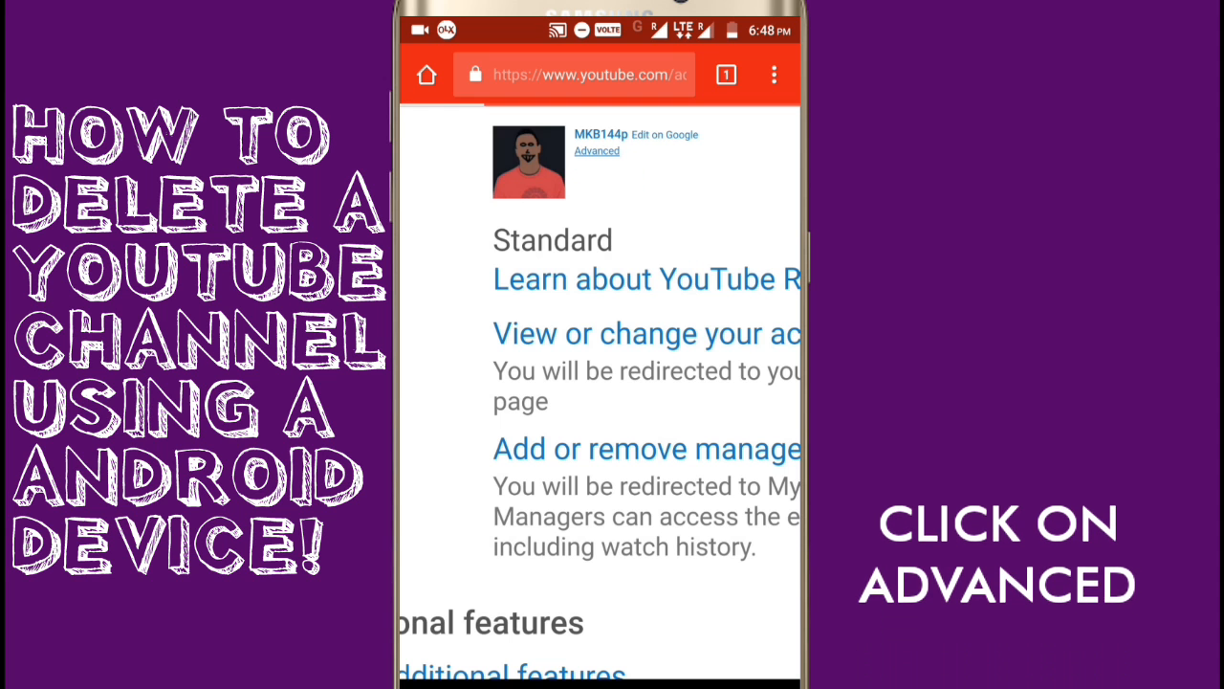
- Open the Advanced channel settings and choose Delete channel
click(597, 151)
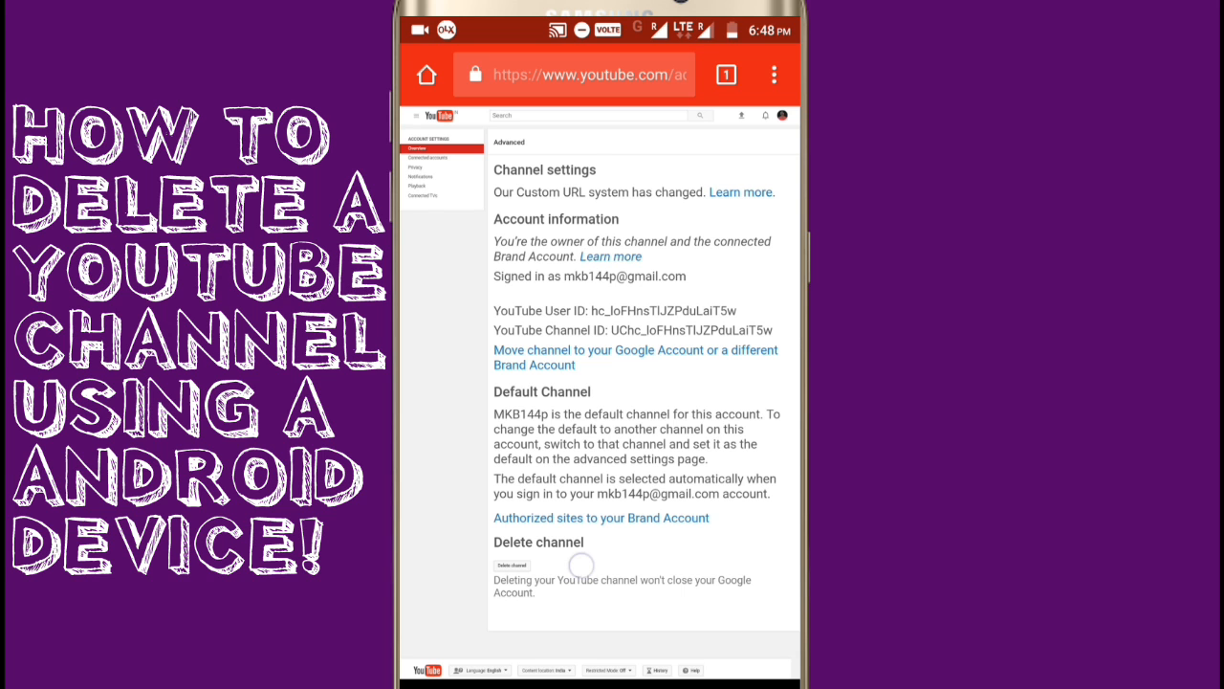
scroll(down, 3)
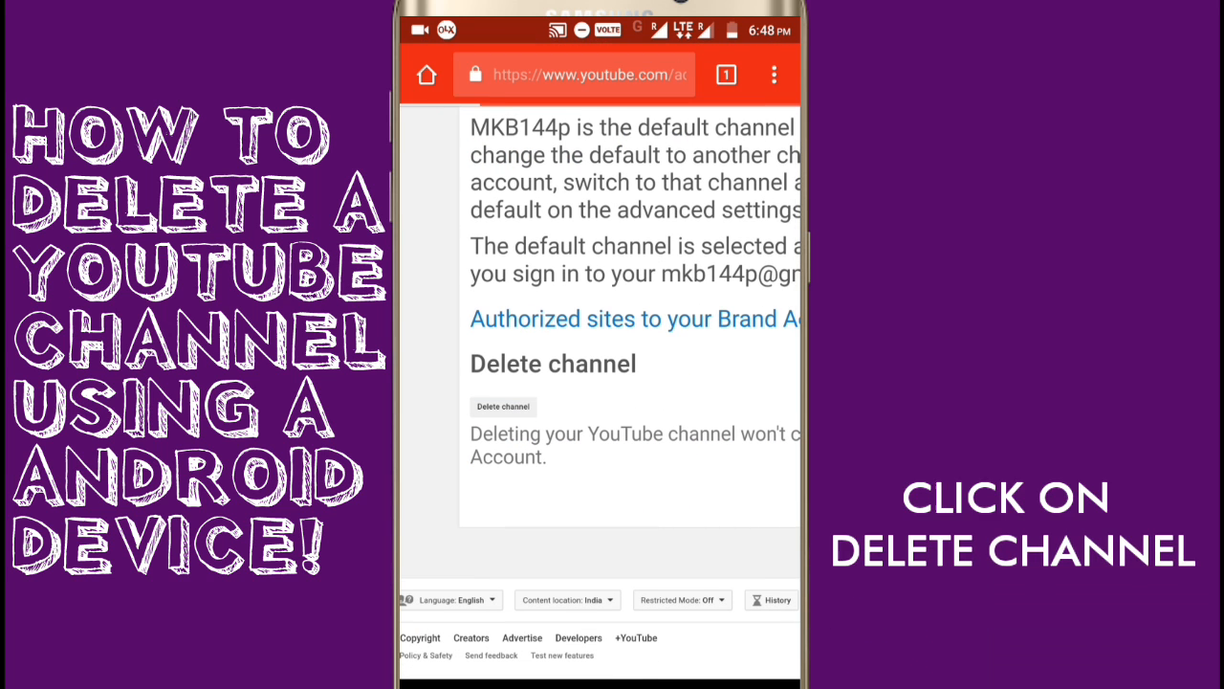
click(502, 405)
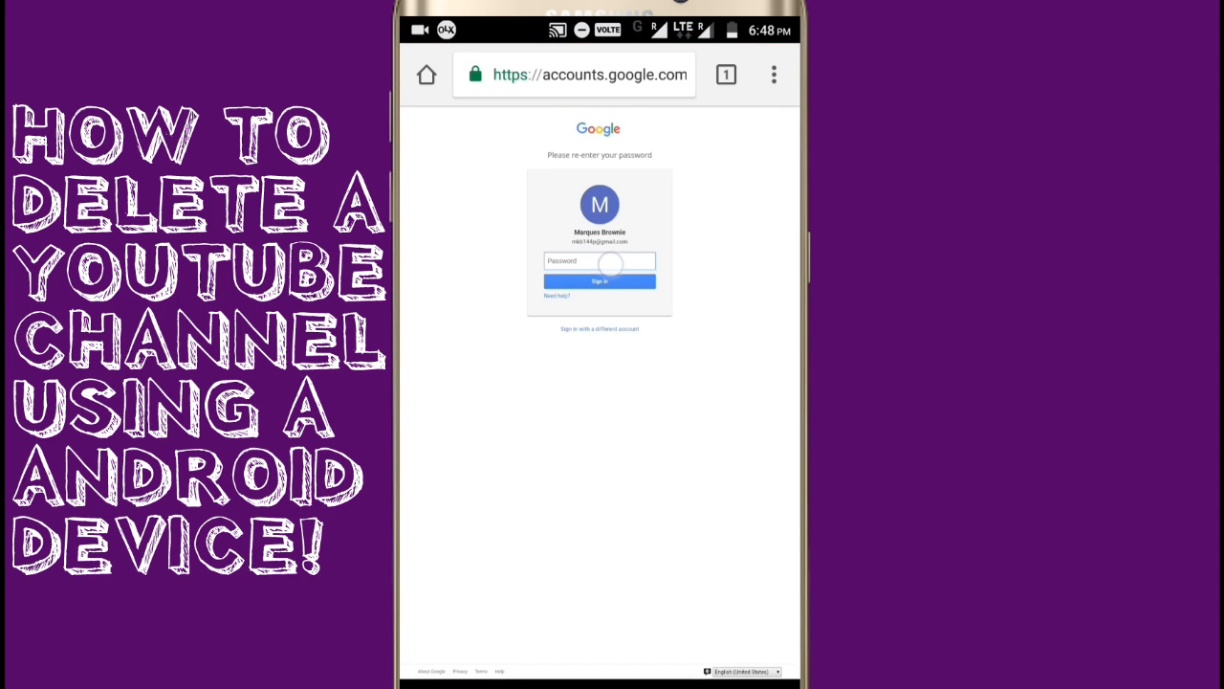
- Re-enter the password, tick the permanent-deletion acknowledgement, and request content deletion
click(600, 281)
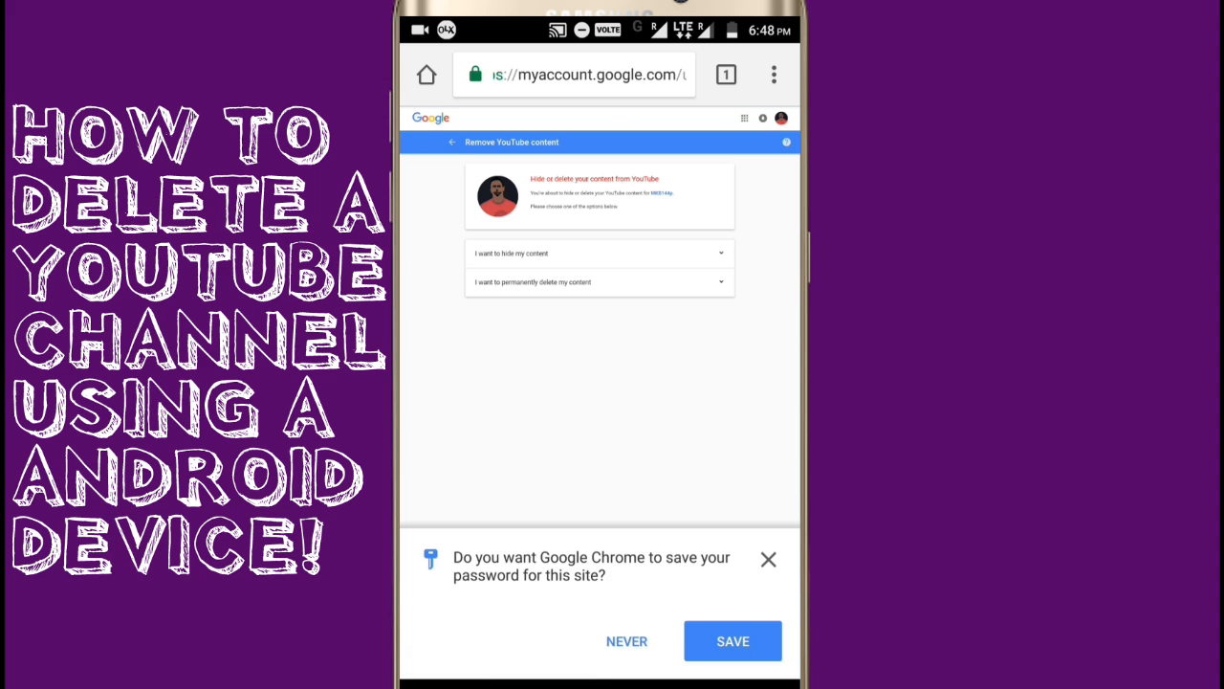
click(767, 560)
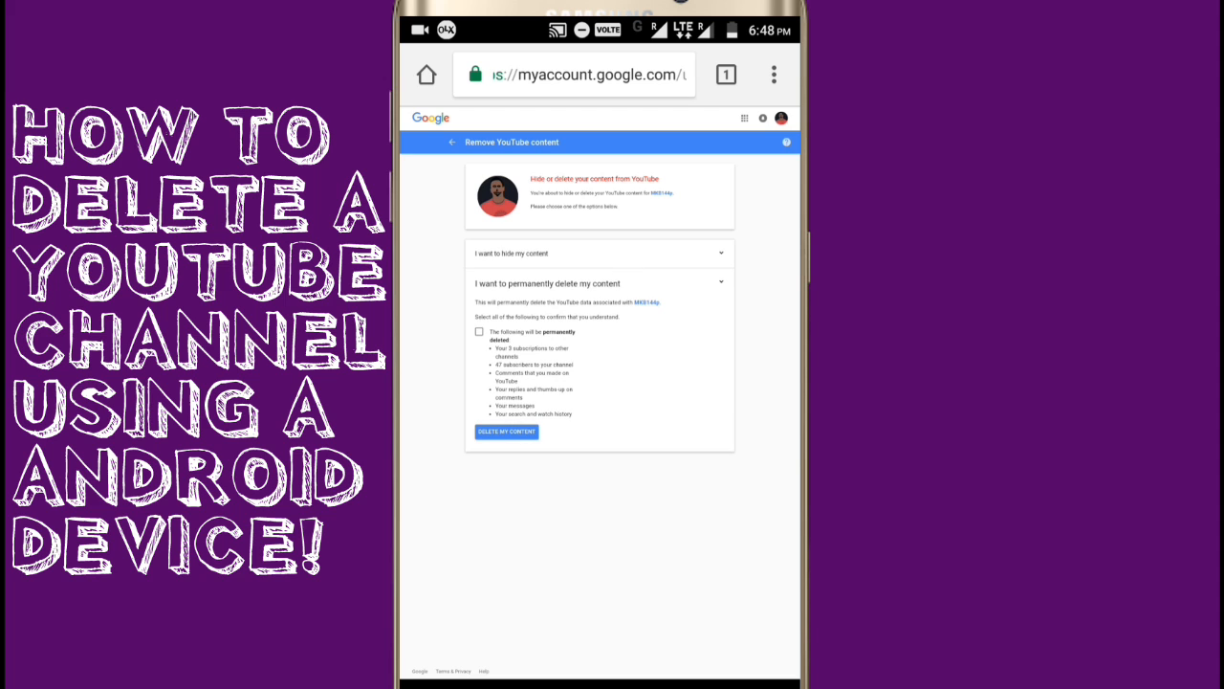
click(478, 331)
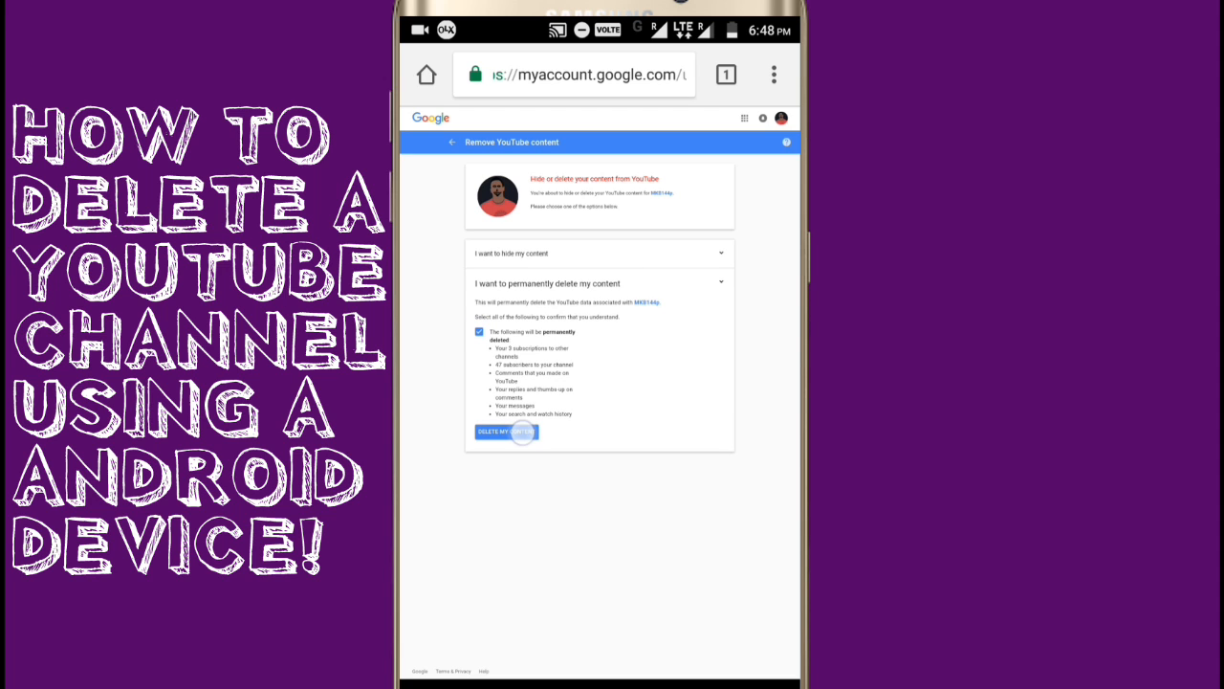
click(505, 432)
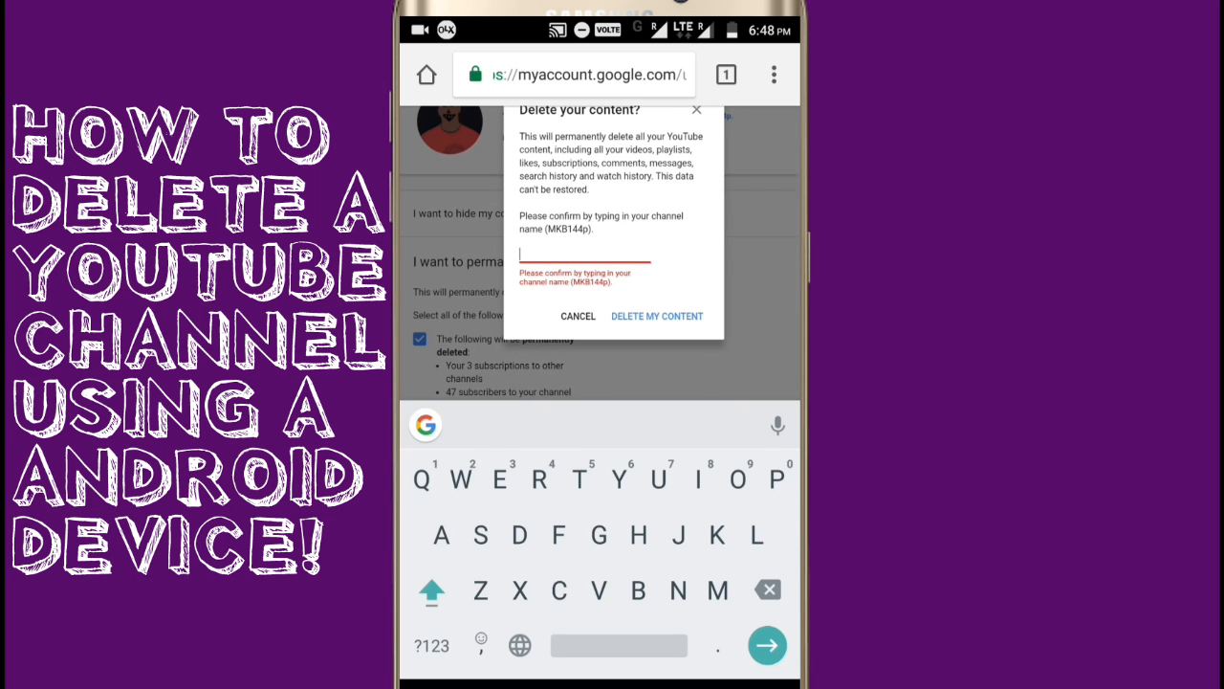
- Type the channel name 'MKB14' and confirm deleting the content
click(431, 590)
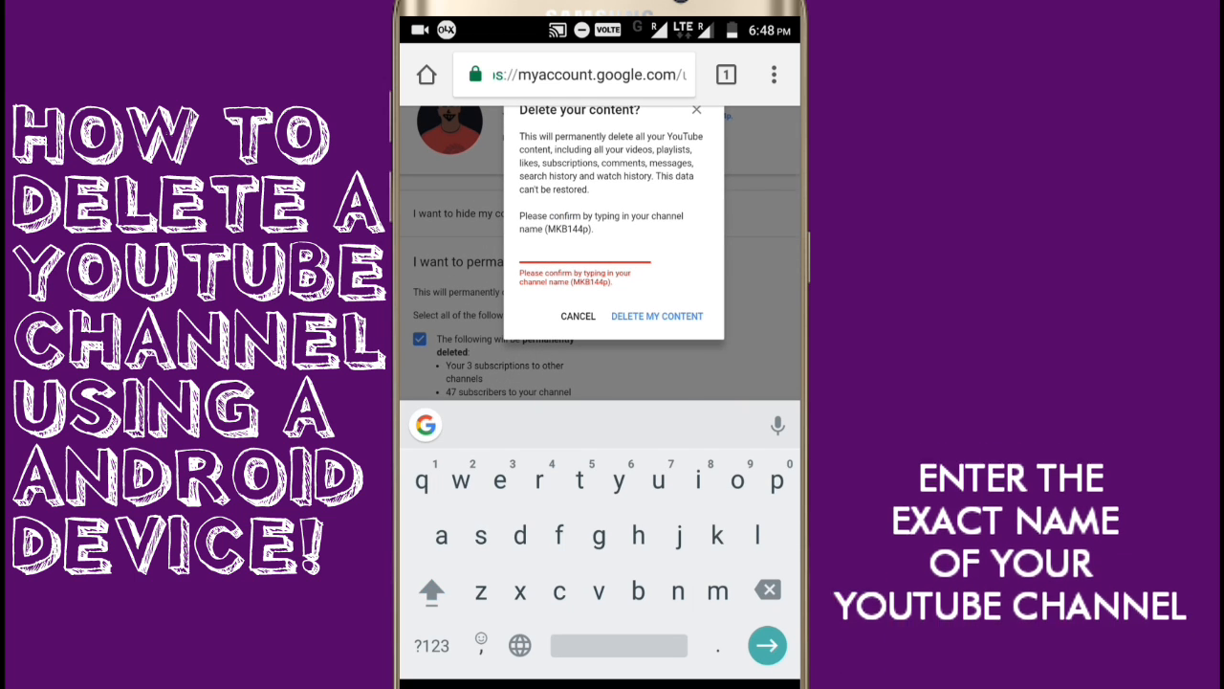
text(MK)
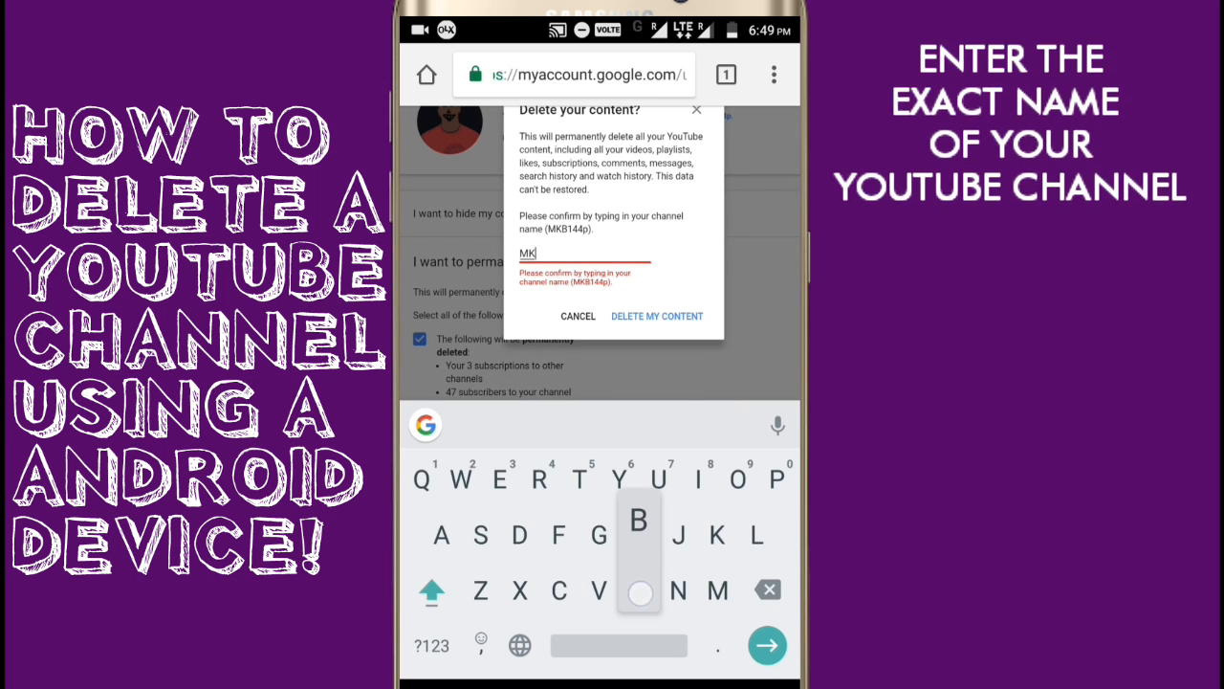
text(B144p)
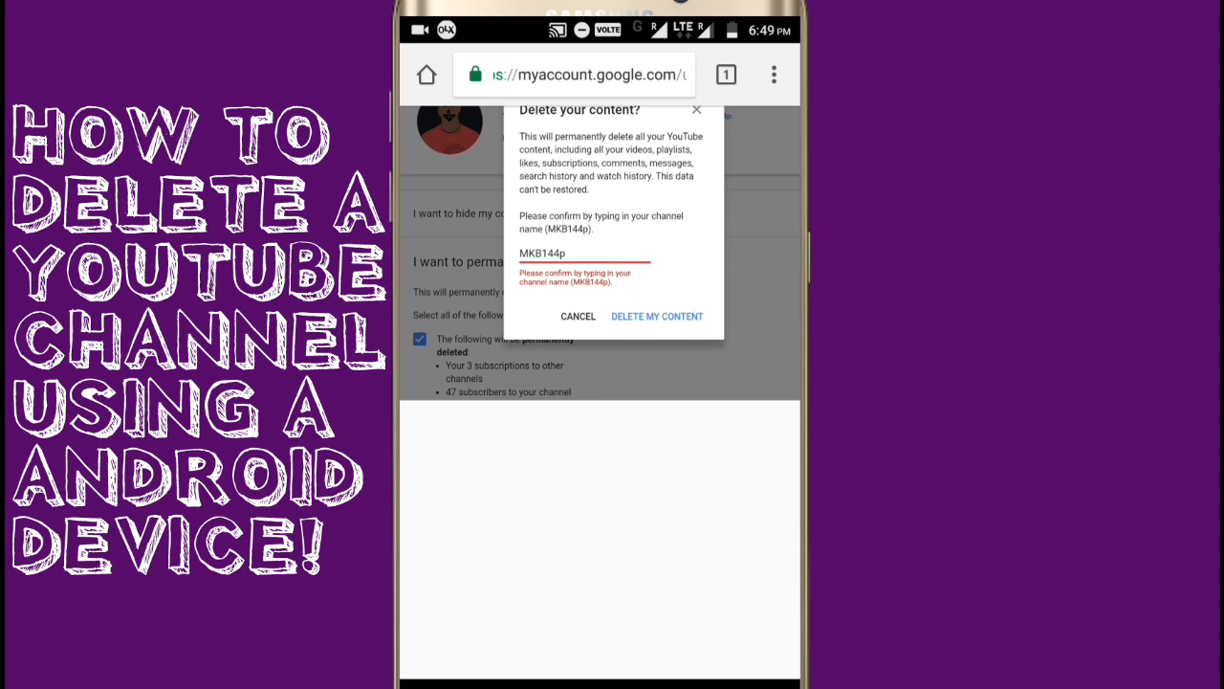
click(657, 316)
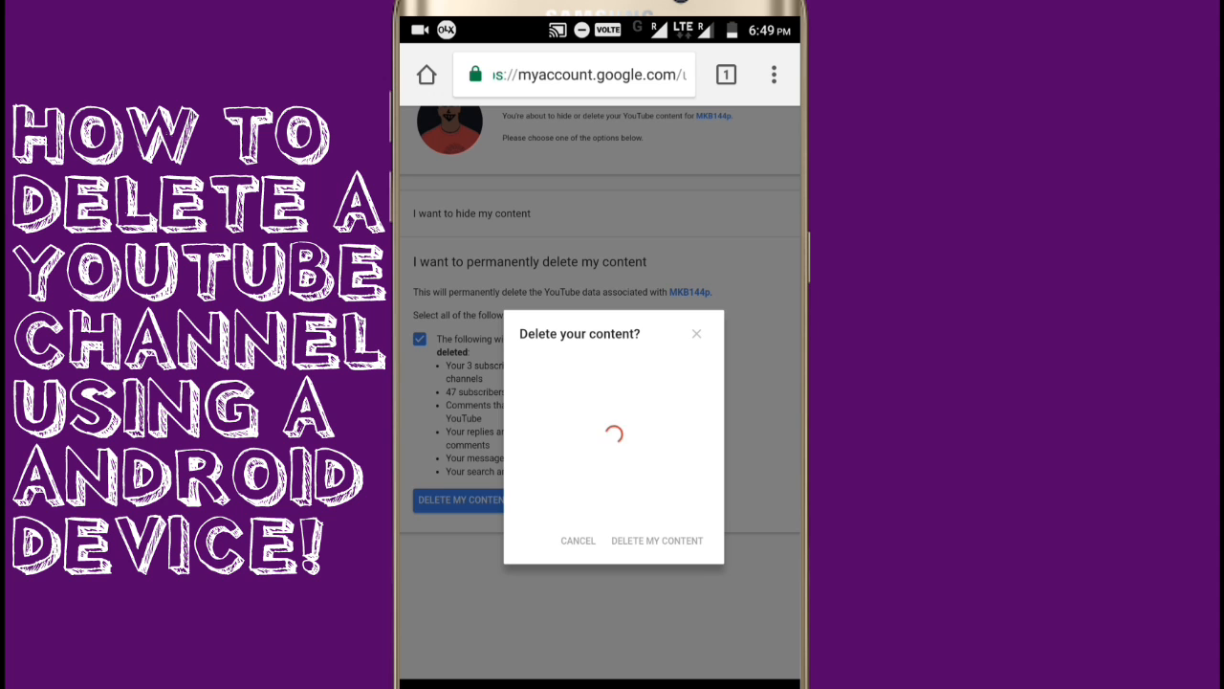
click(657, 540)
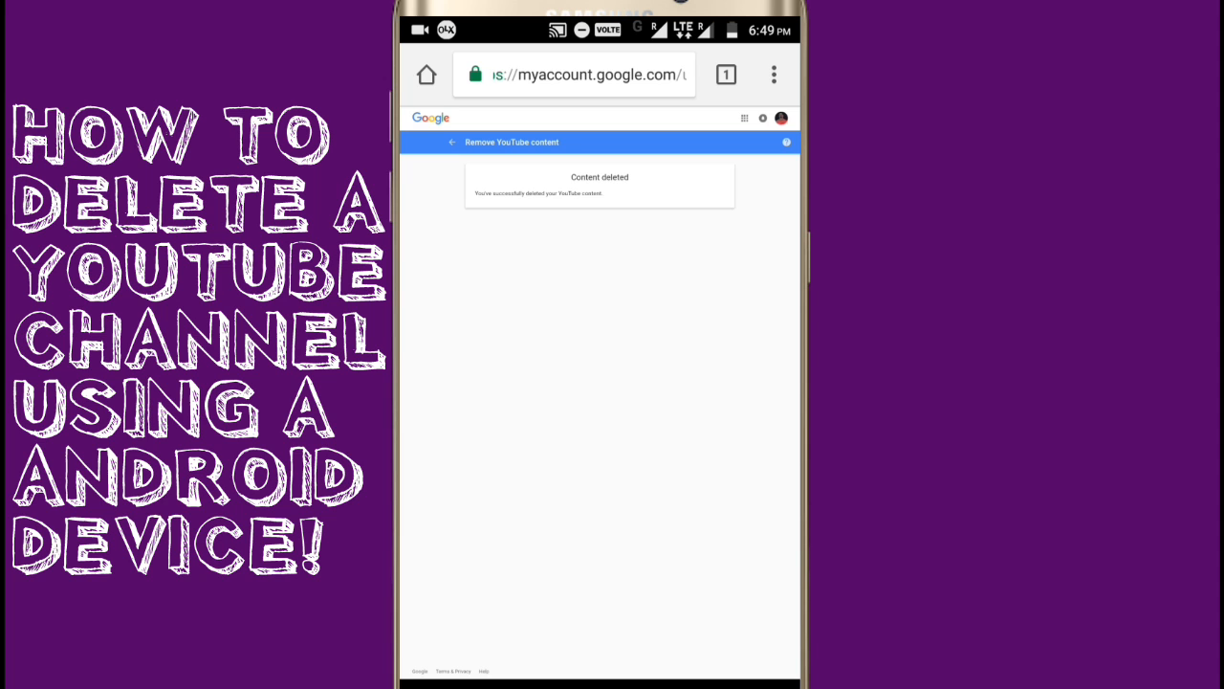